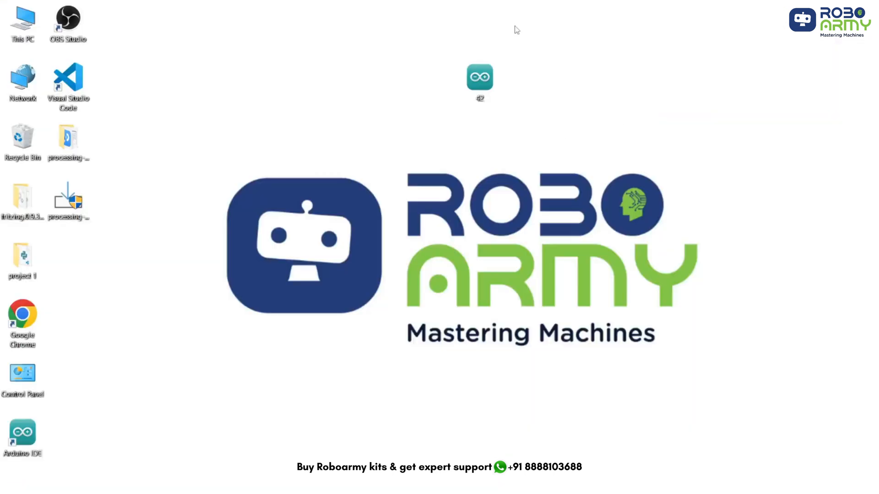
Open the 42 sketch from the desktop and let the IDE move it into a '42' folder.
double_click(479, 77)
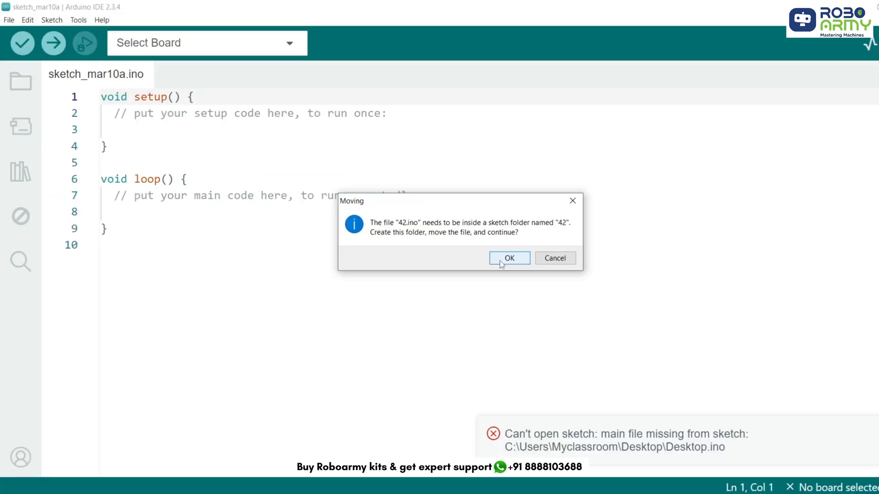
left_click(508, 258)
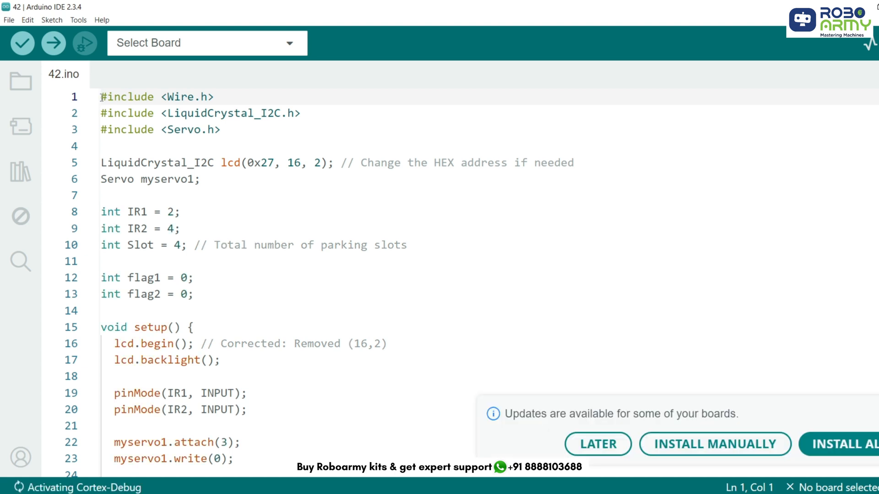
double_click(186, 96)
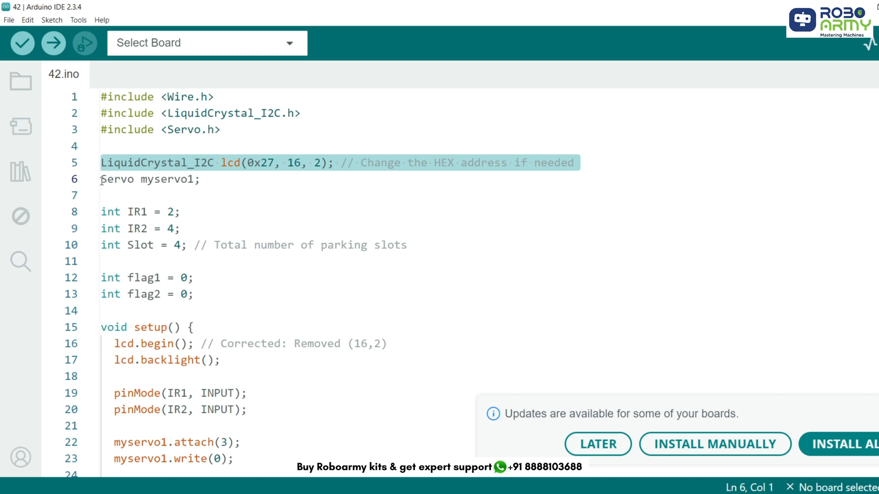
left_click(201, 180)
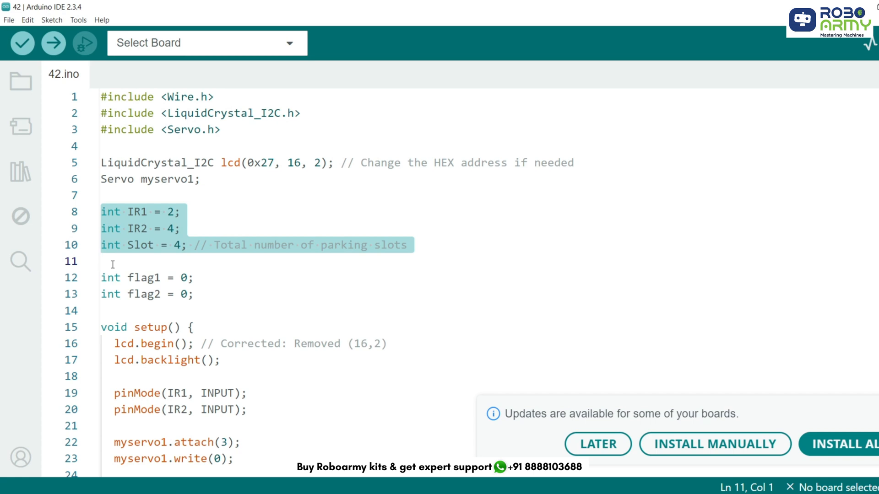
left_click(179, 212)
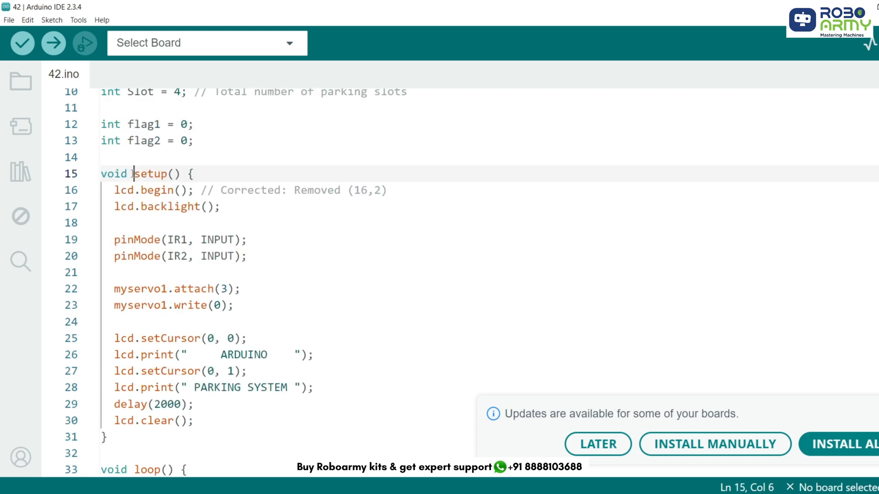
Highlight the LCD startup message lines in setup().
left_click_drag(133, 174, 119, 222)
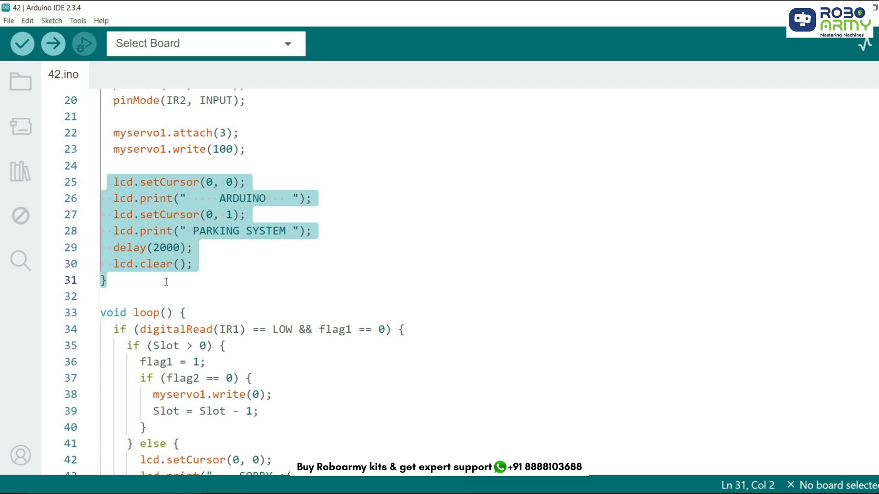
double_click(146, 237)
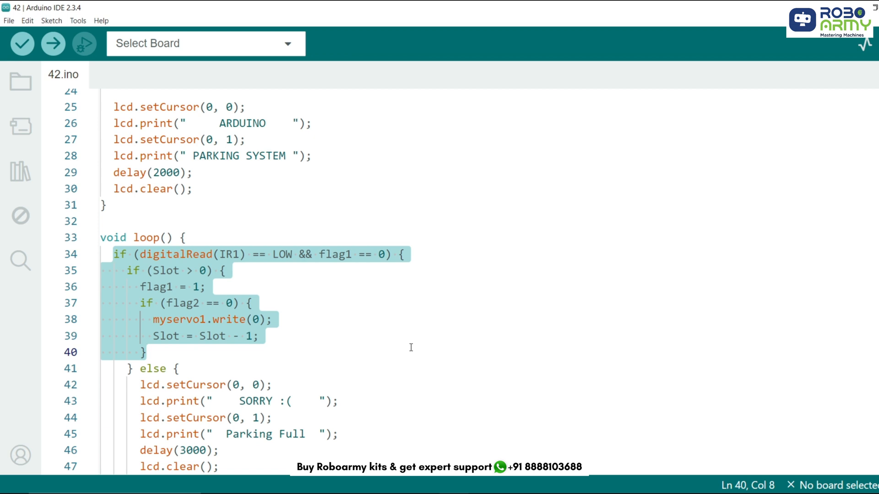
left_click(146, 351)
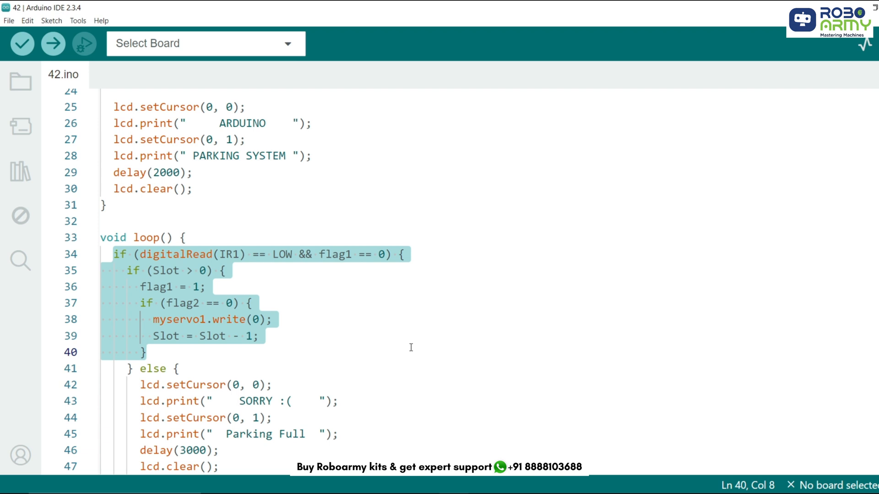
left_click(146, 352)
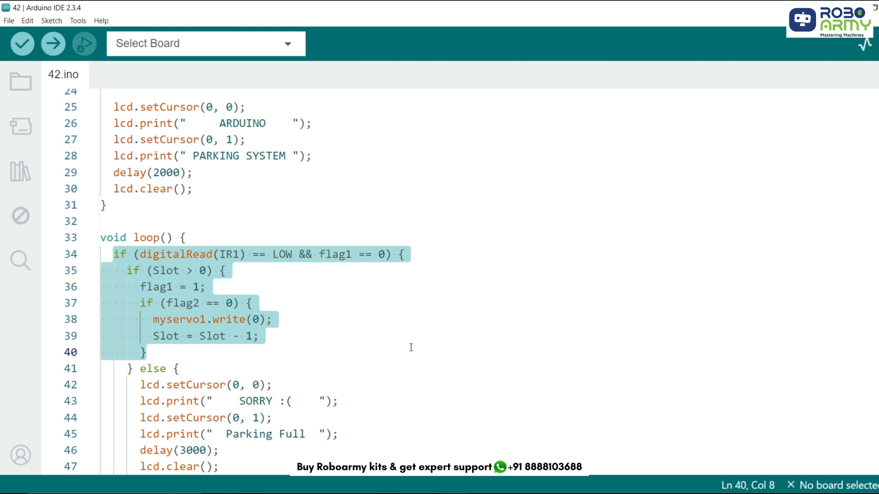
left_click(147, 352)
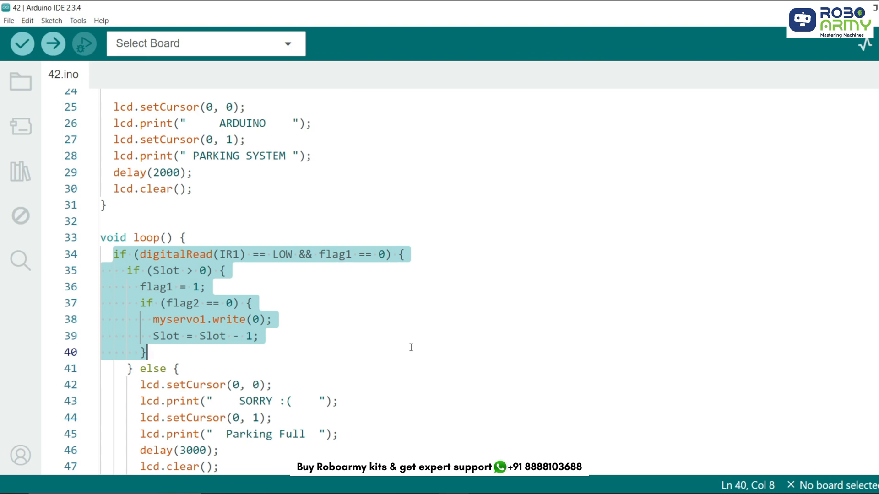
scroll("down", 3)
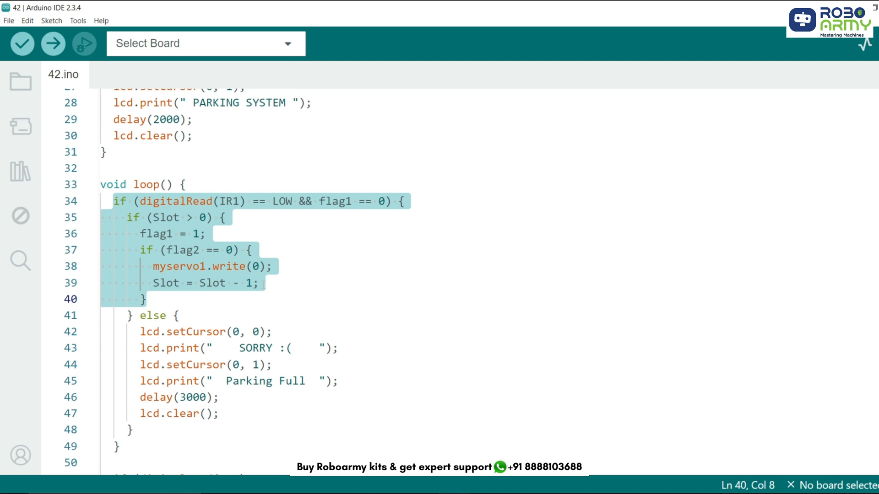
scroll("down", 3)
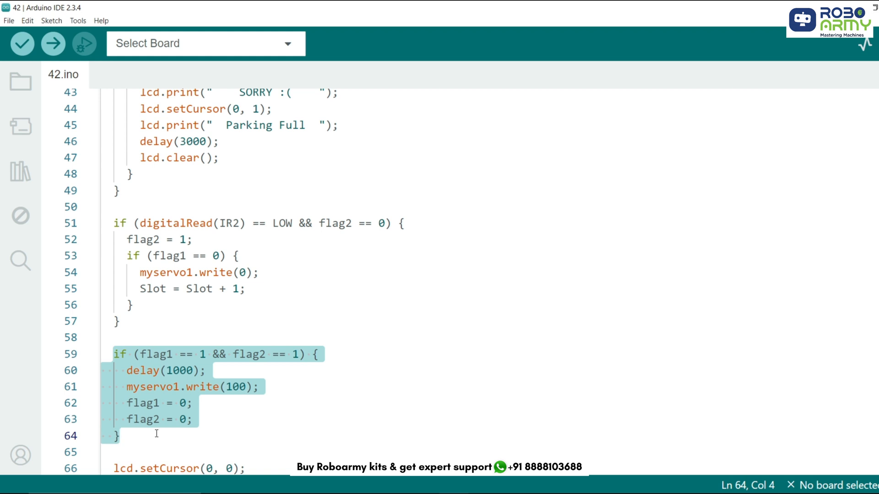
scroll("down", 3)
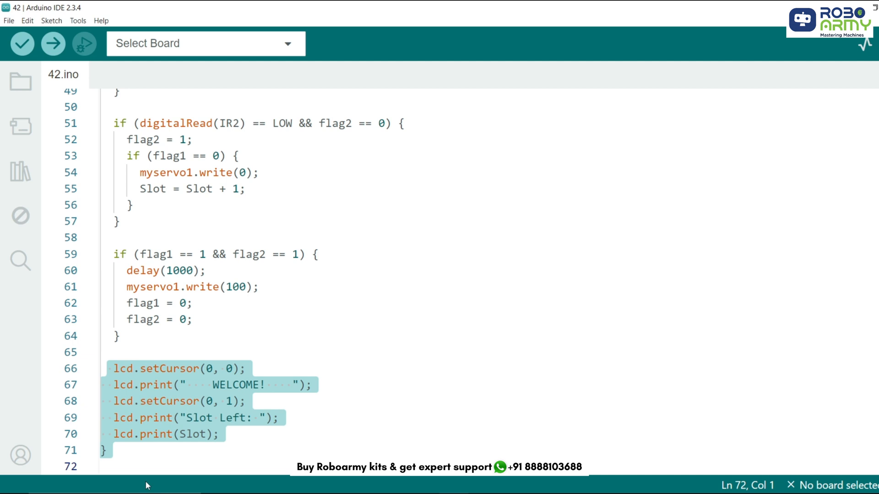
left_click(221, 433)
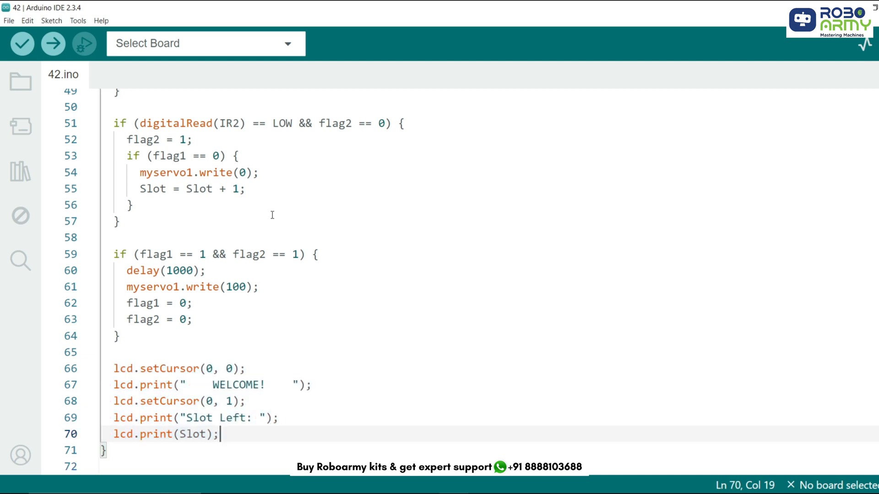
left_click(204, 43)
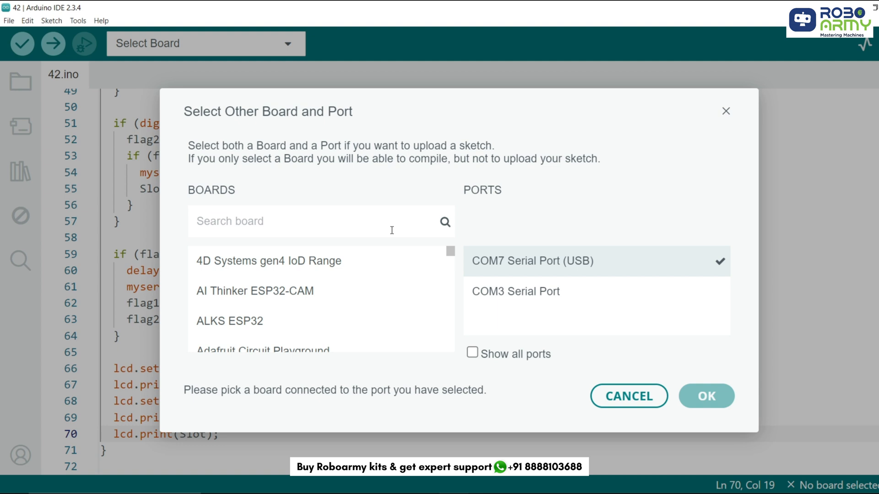
Confirm Arduino Uno on COM7 as the upload target.
left_click(705, 395)
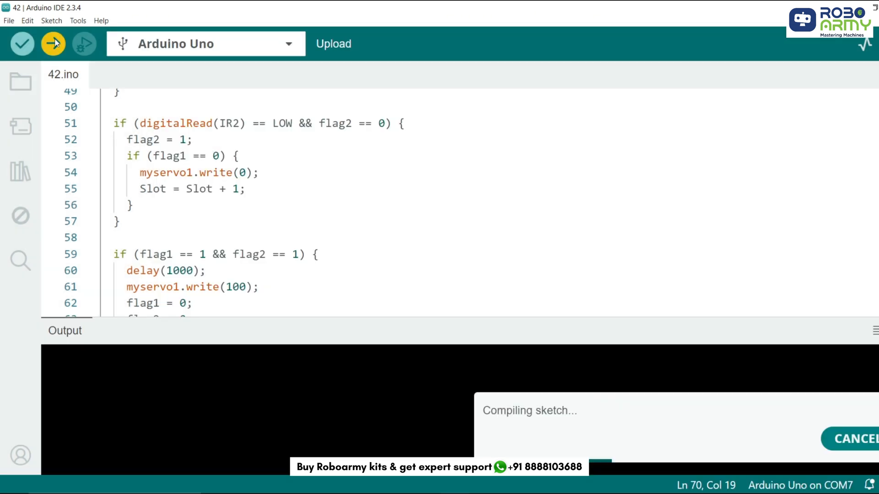